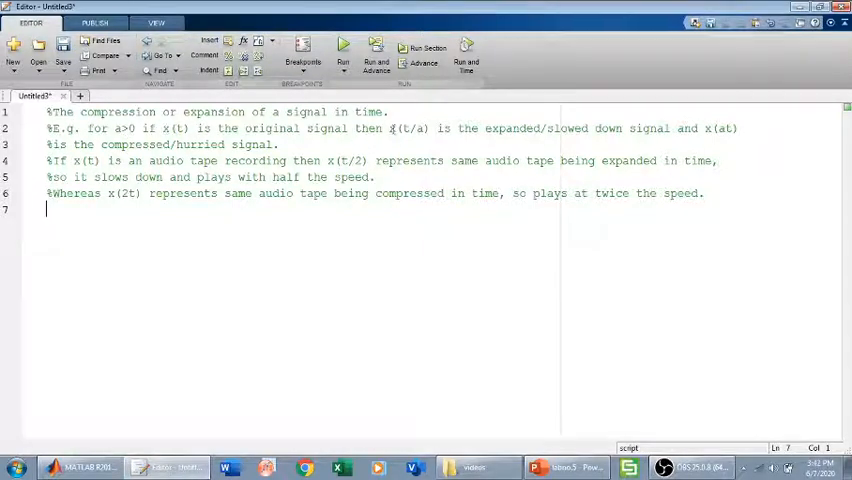
{"action": "mouse_move", "coordinate": [450, 132]}
{"action": "type", "text": "1"}
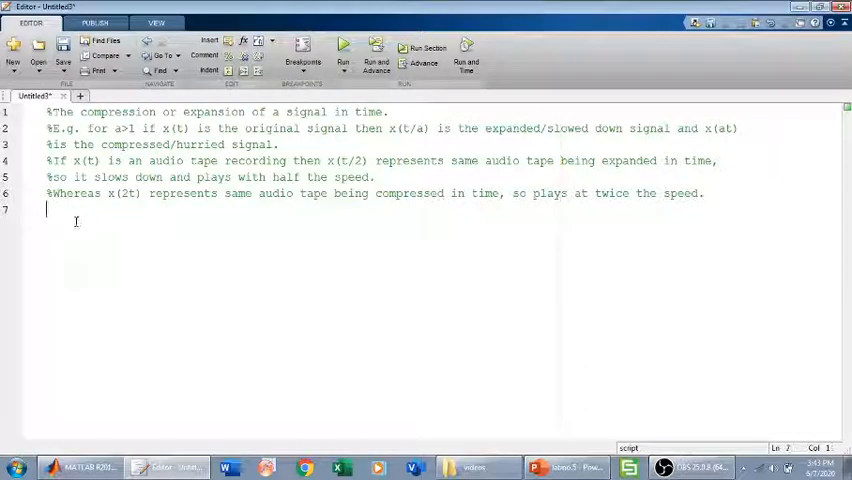
- Define the time vector t=0:0.01:(2*pi) and the original signal y=sin(t)
{"action": "type", "text": "t"}
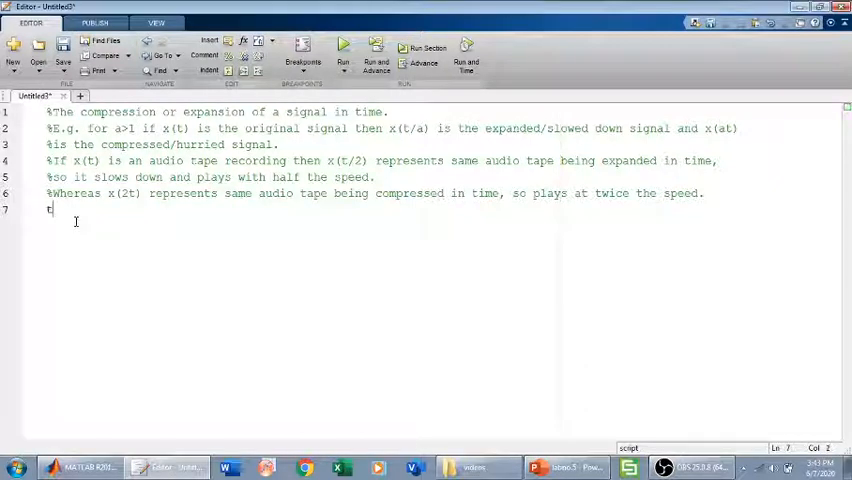
{"action": "type", "text": "=0:"}
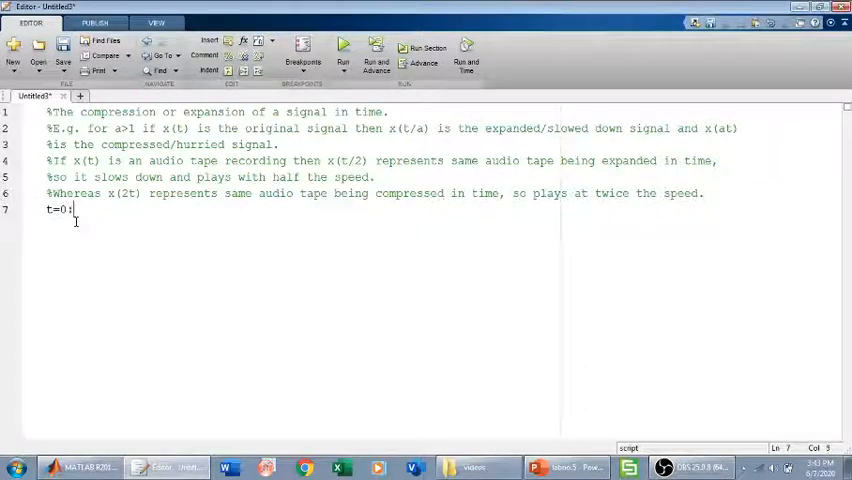
{"action": "type", "text": ":0.01"}
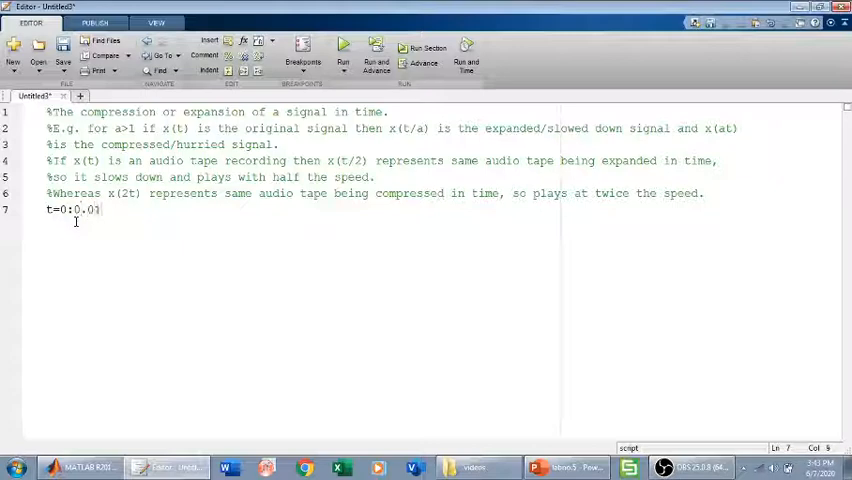
{"action": "type", "text": ":2*pi"}
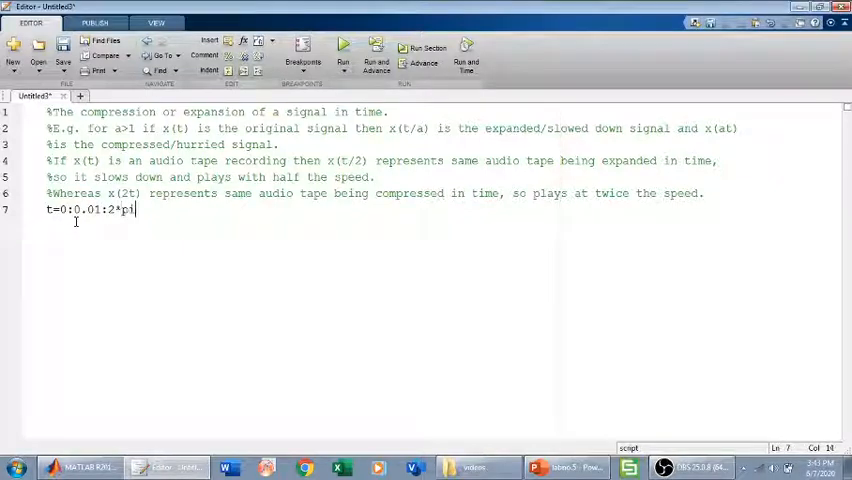
{"action": "type", "text": ";"}
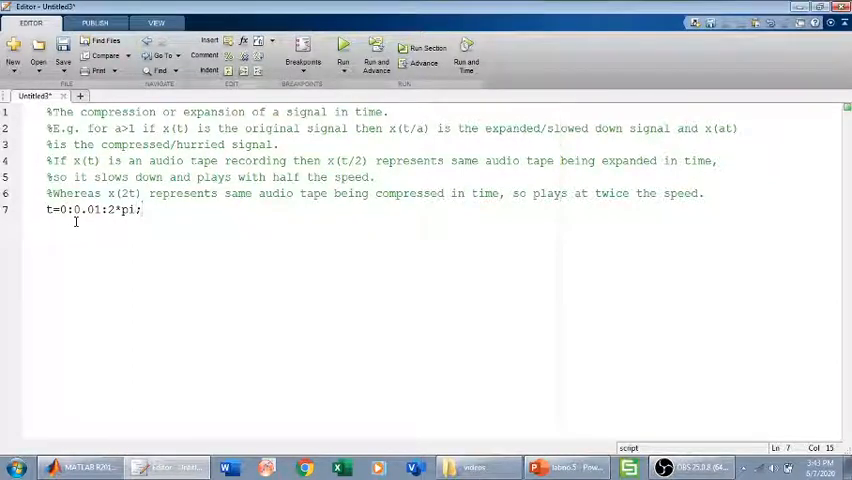
{"action": "key", "text": "Enter"}
{"action": "type", "text": "y1"}
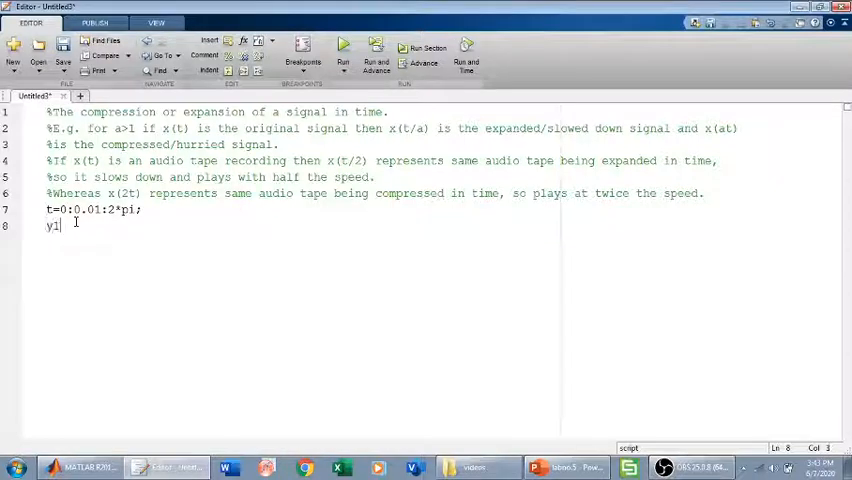
{"action": "type", "text": "=sin(t"}
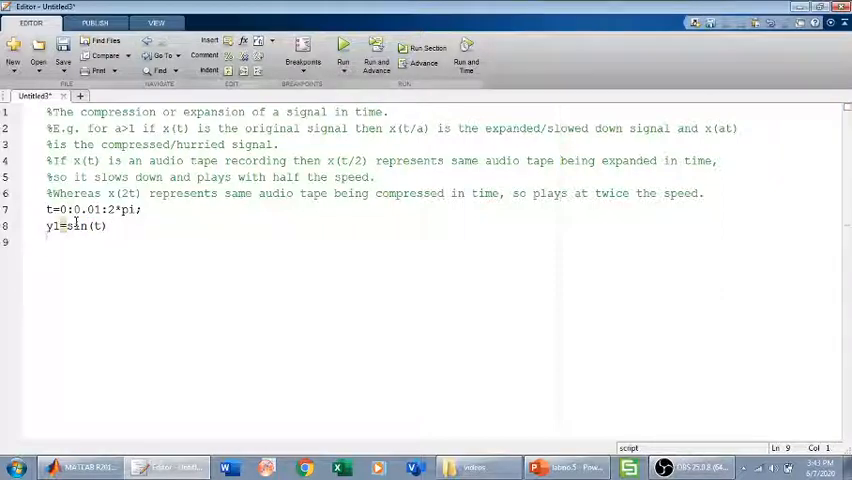
{"action": "type", "text": "y"}
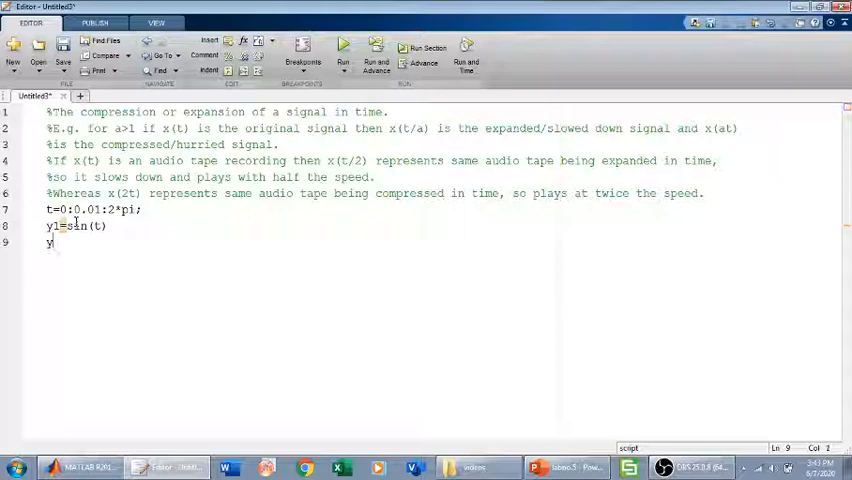
- Define compressed y1=sin(2*t) and expanded y2=sin(t/2), each with a comment
{"action": "type", "text": "2"}
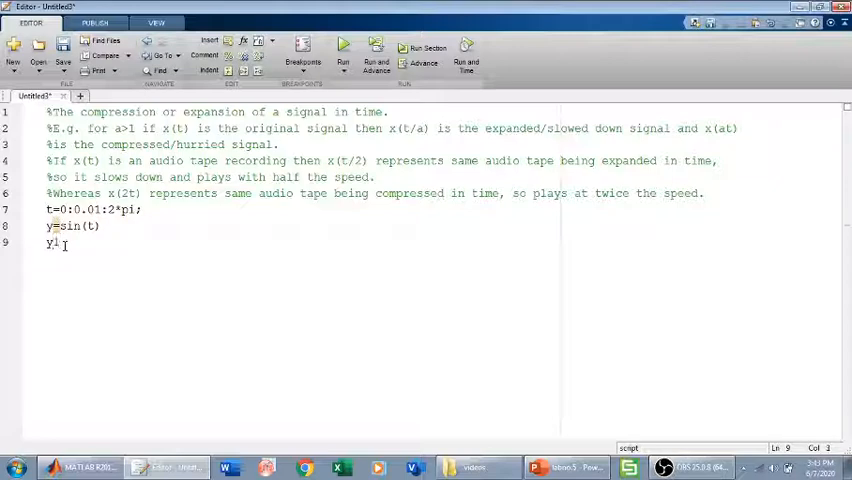
{"action": "type", "text": "=sin"}
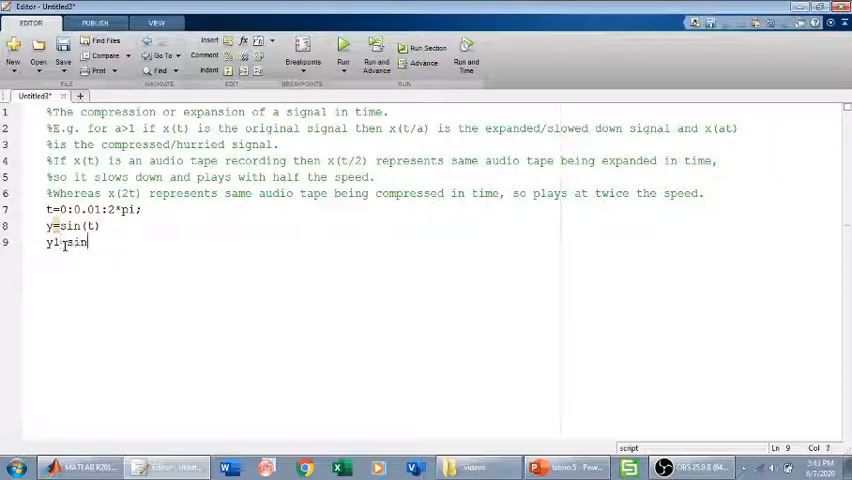
{"action": "type", "text": "(2*t"}
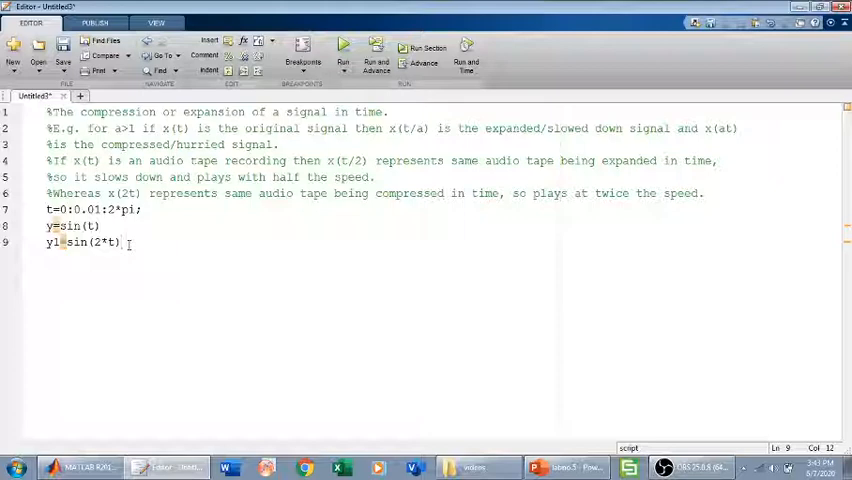
{"action": "type", "text": ";% compre"}
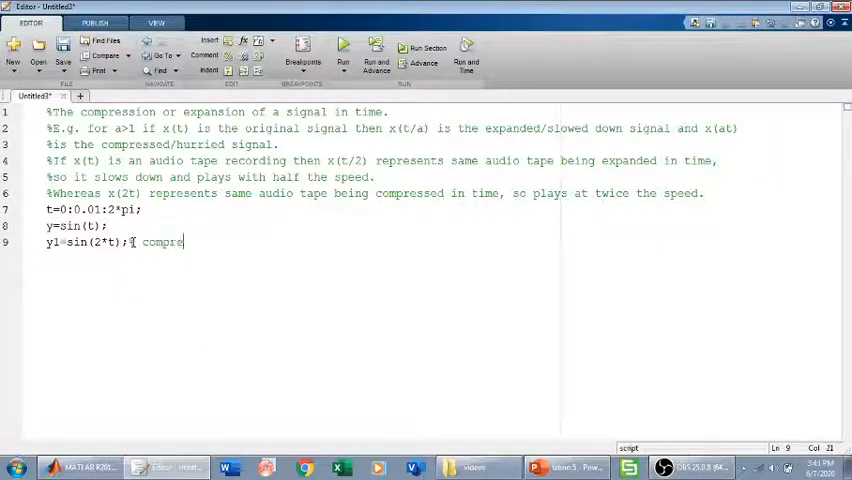
{"action": "type", "text": "ssed signal"}
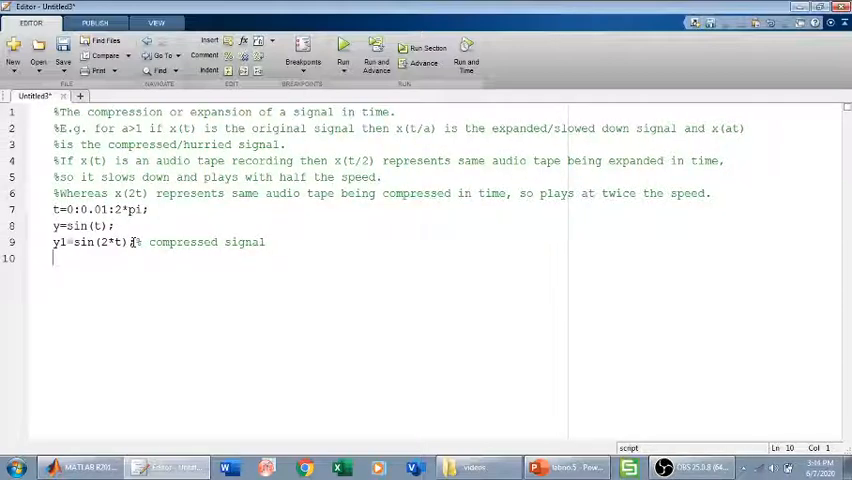
{"action": "type", "text": "y2="}
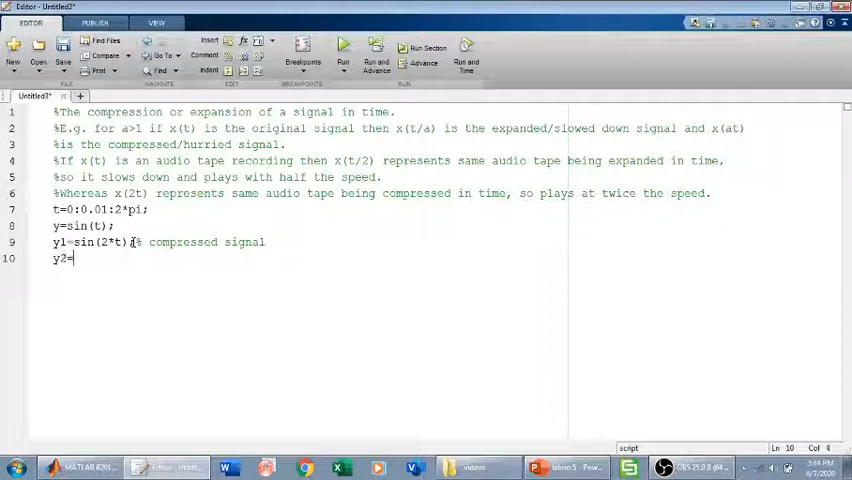
{"action": "type", "text": "sin(t"}
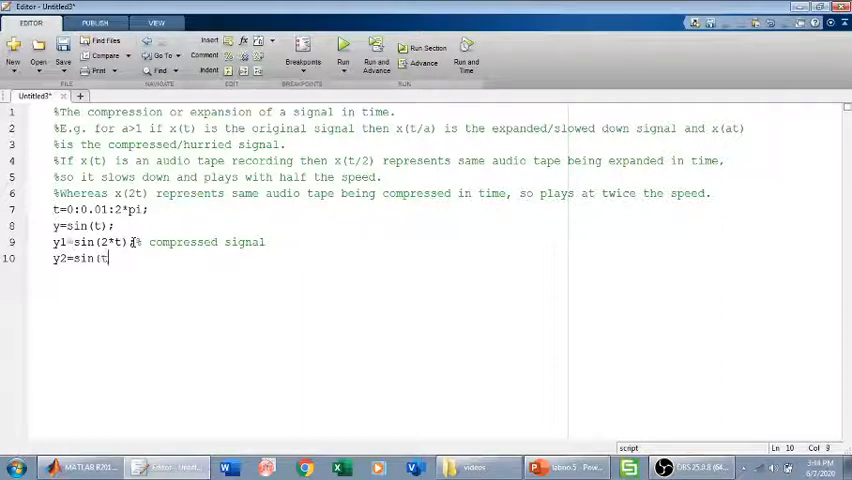
{"action": "type", "text": "/2"}
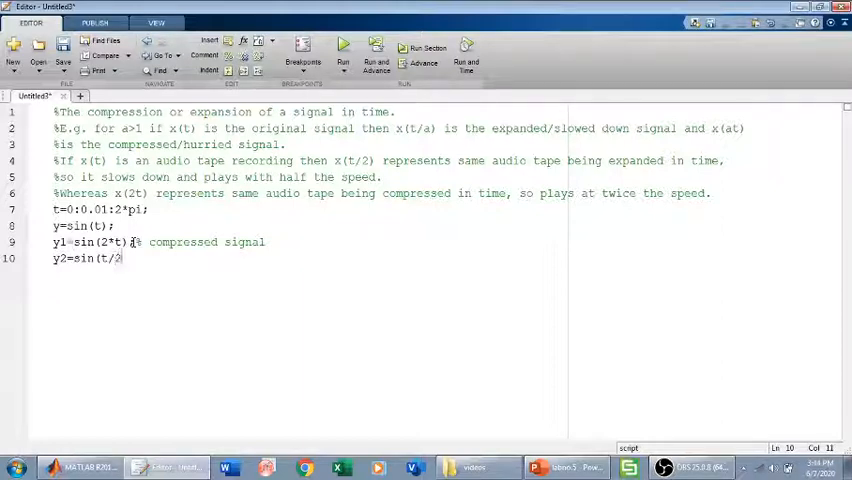
{"action": "type", "text": ";%"}
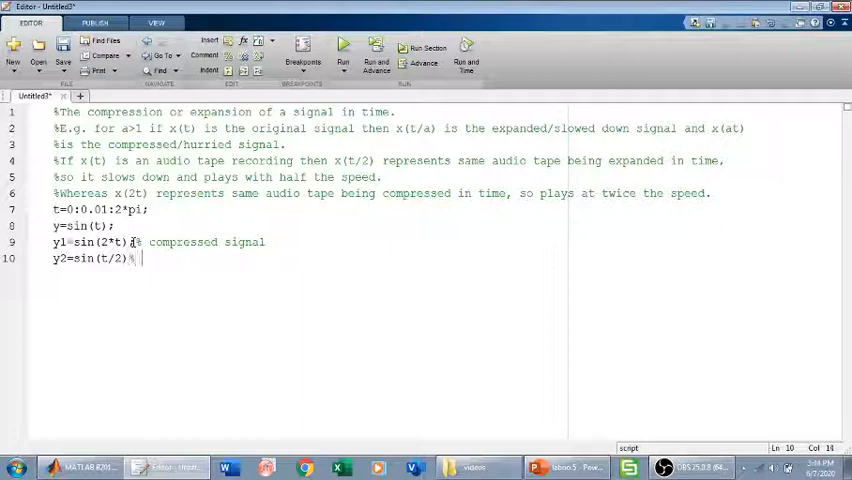
{"action": "type", "text": "expanded signal"}
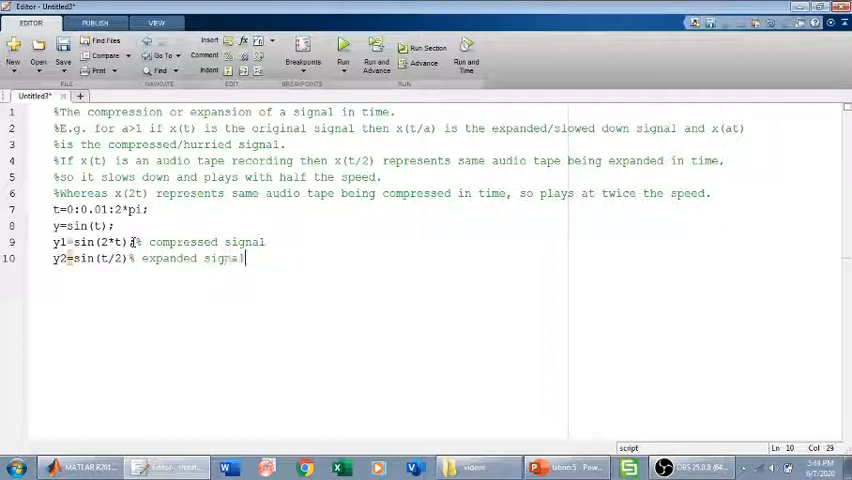
{"action": "type", "text": "subplot"}
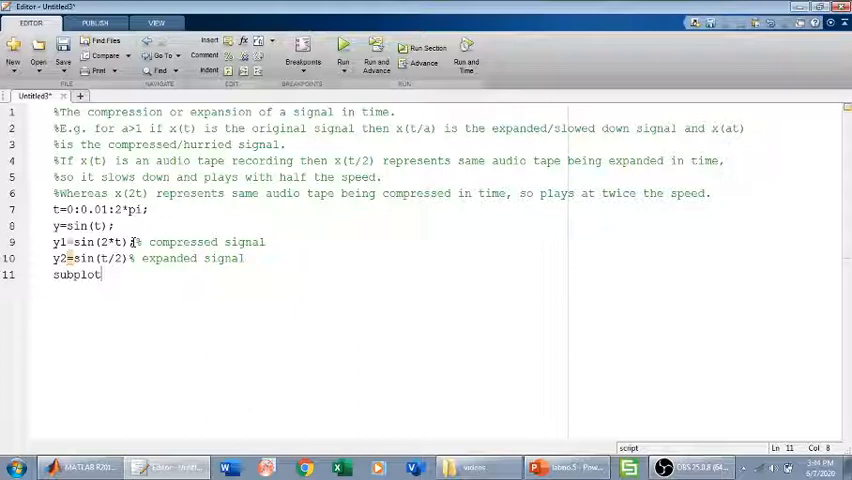
- Set up the first panel with subplot(3,1,1) and plot(t,y)
{"action": "type", "text": "("}
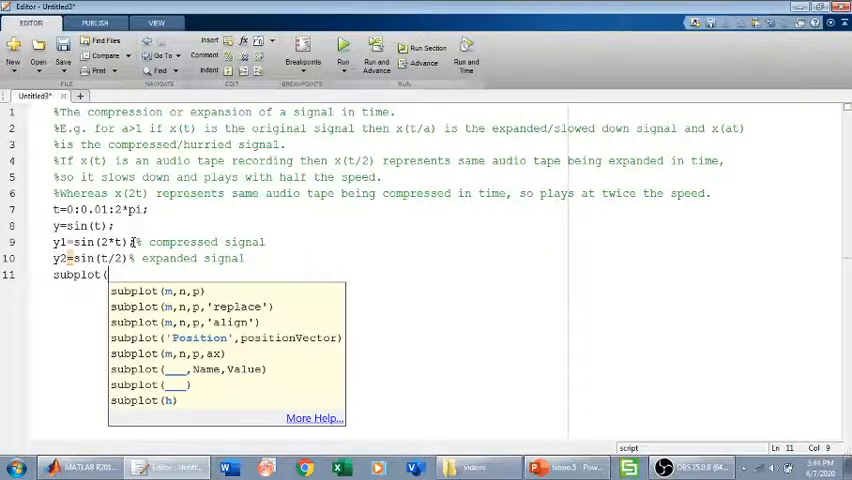
{"action": "type", "text": "3"}
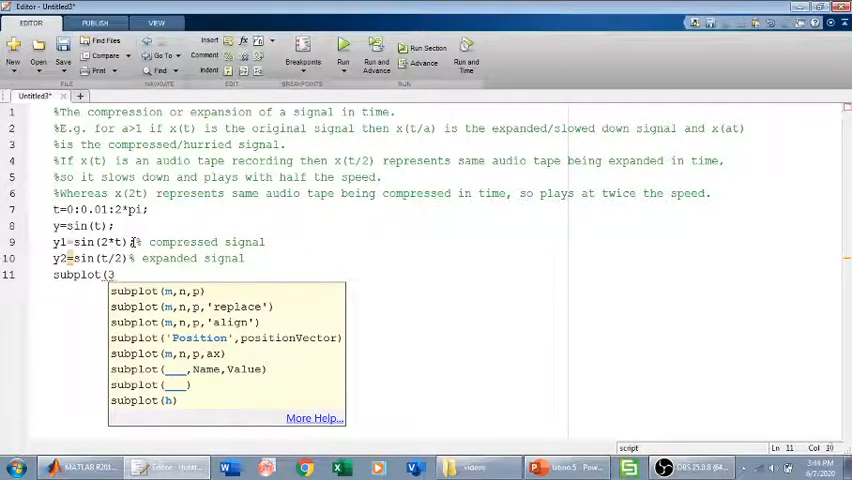
{"action": "type", "text": ",1"}
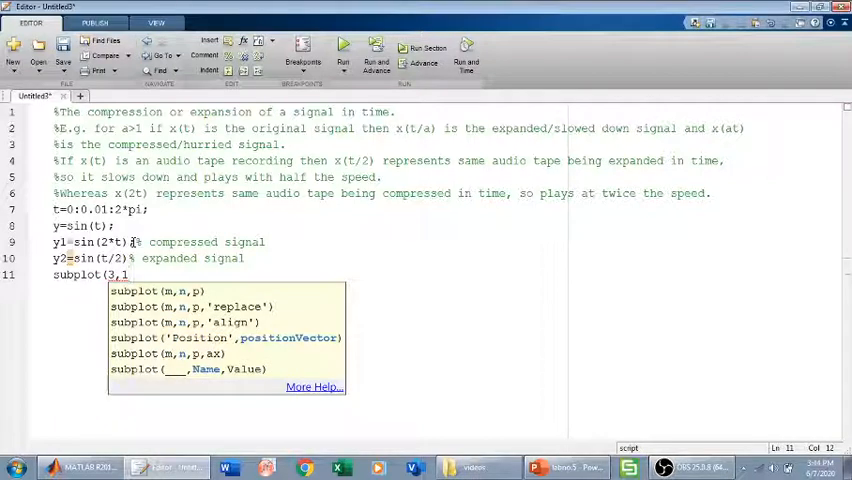
{"action": "type", "text": ",1,1)"}
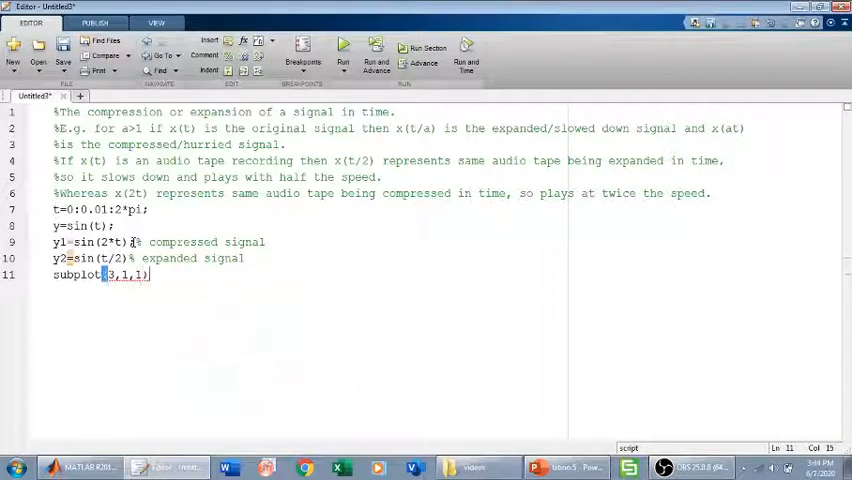
{"action": "type", "text": "p1"}
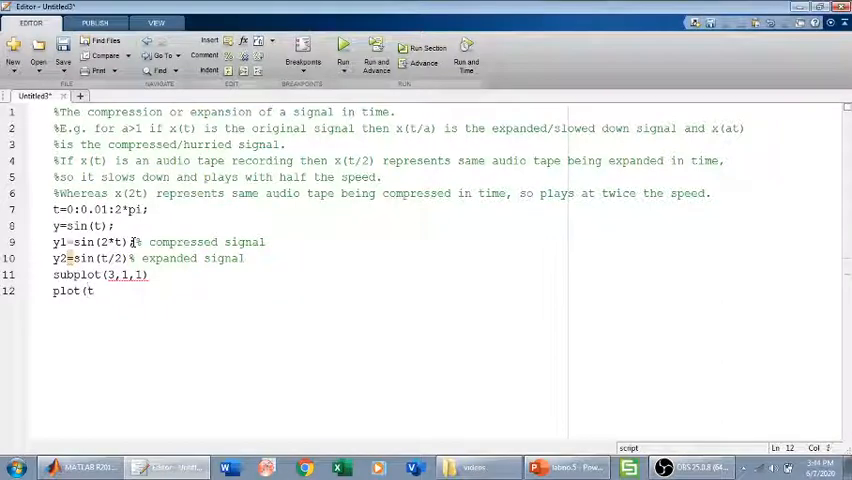
{"action": "type", "text": ",y"}
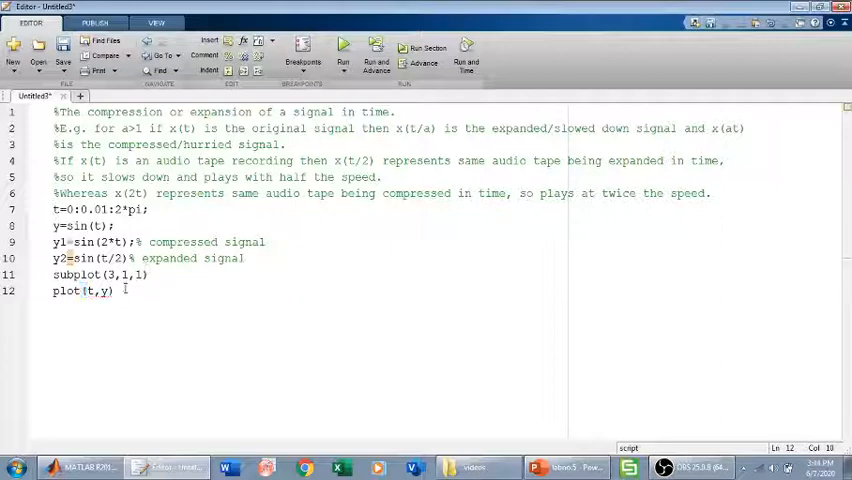
- Title the first panel 'original signal'
{"action": "type", "text": "title('"}
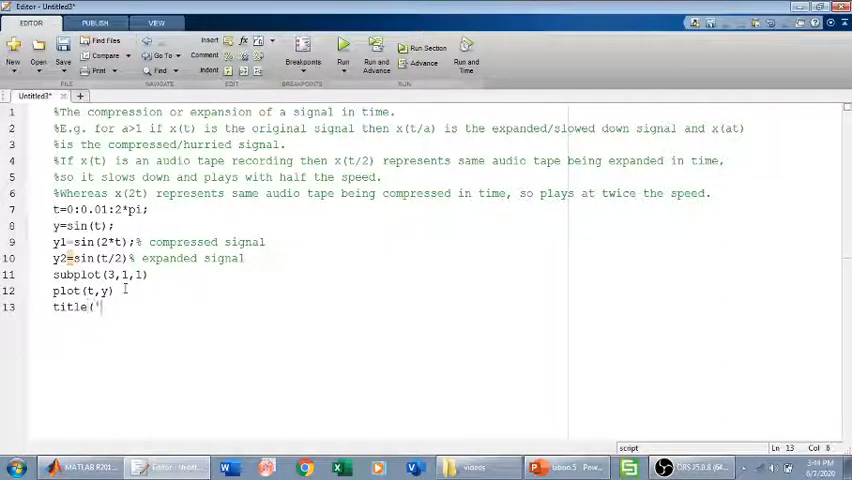
{"action": "type", "text": "original sin"}
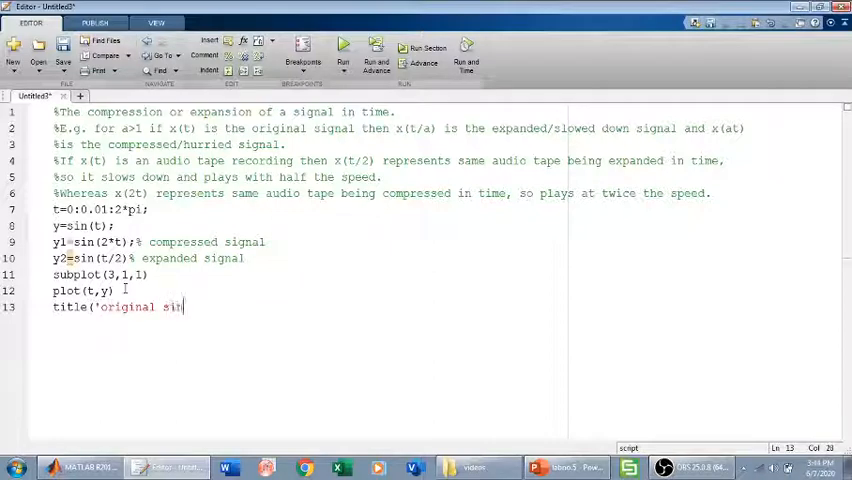
{"action": "type", "text": "nal"}
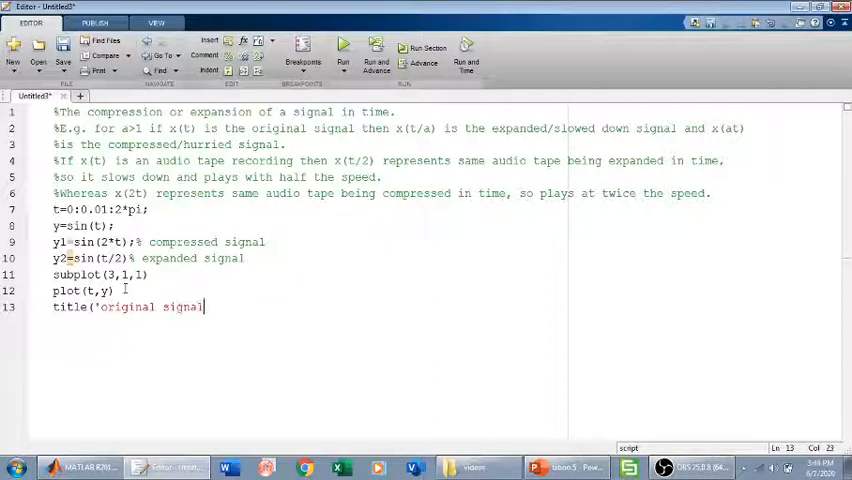
{"action": "type", "text": "')"}
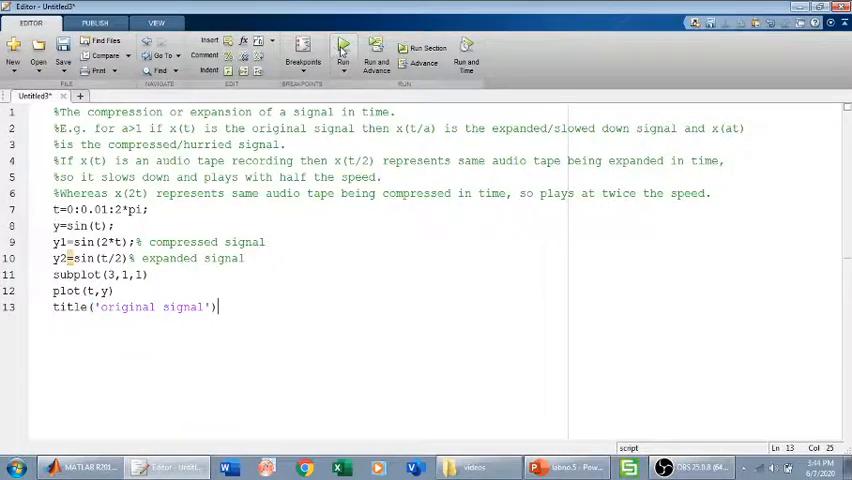
- Run the script, saving it under the default name, check the original-signal figure and close it
{"action": "left_click", "coordinate": [64, 48]}
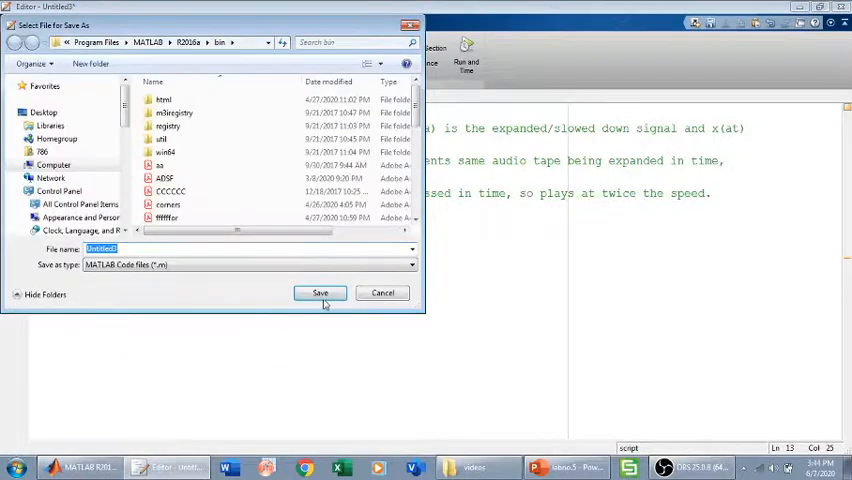
{"action": "left_click", "coordinate": [320, 292]}
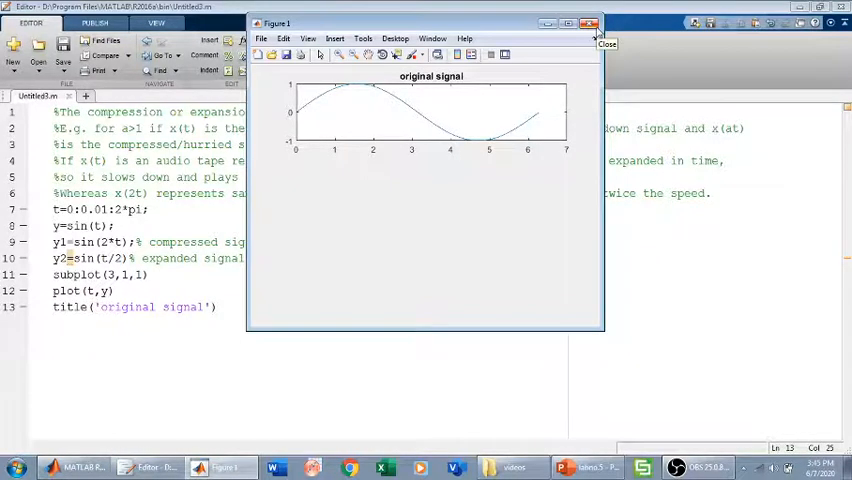
{"action": "left_click", "coordinate": [600, 32]}
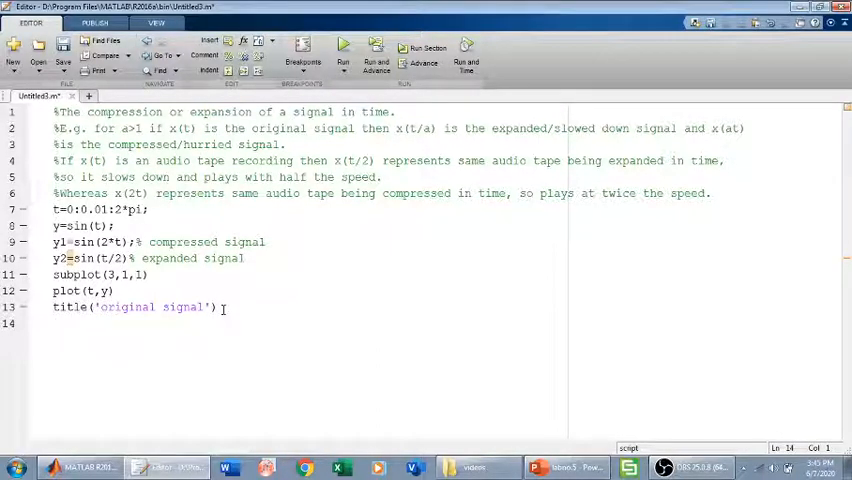
- Set up the second panel with subplot(3,1,2) and plot(t,y1)
{"action": "type", "text": "subplot("}
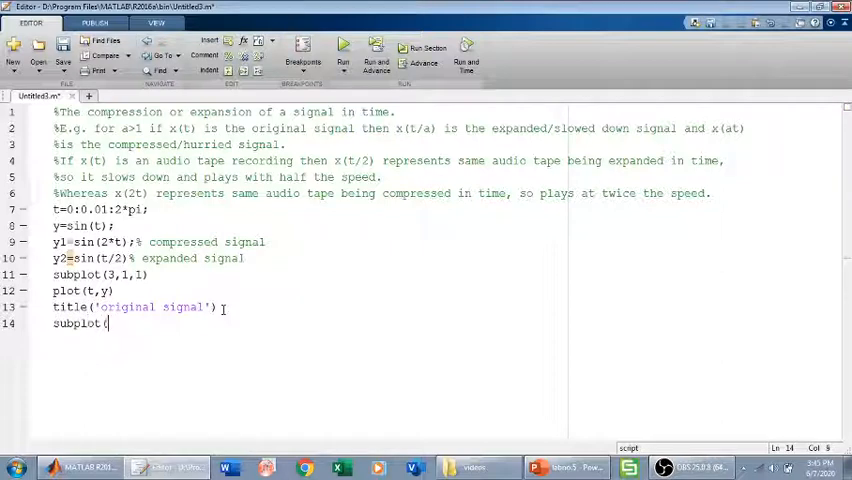
{"action": "type", "text": "3,1,2"}
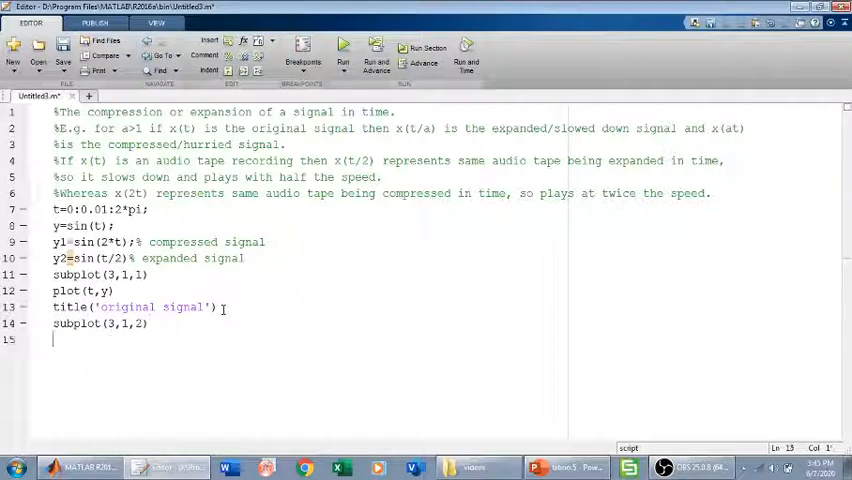
{"action": "type", "text": "plot"}
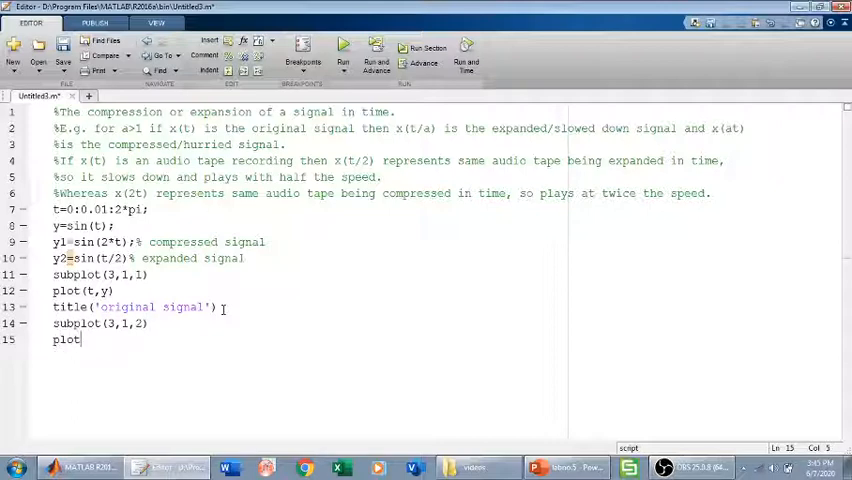
{"action": "type", "text": "("}
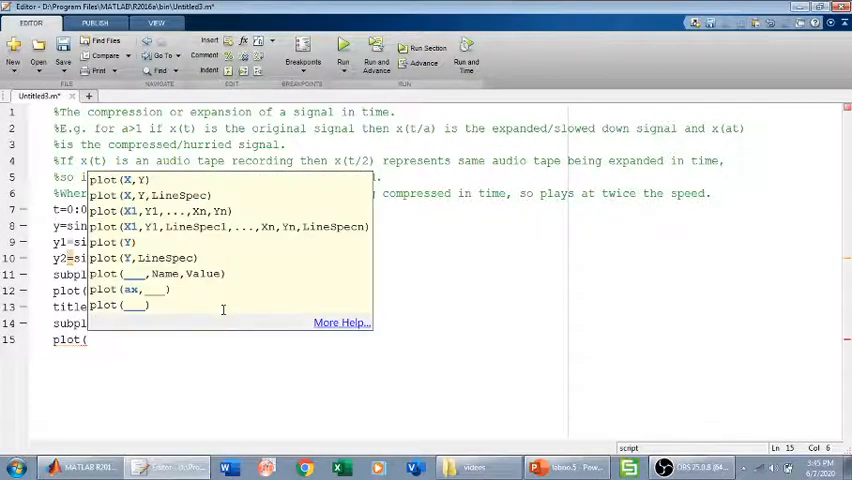
{"action": "type", "text": ",y1"}
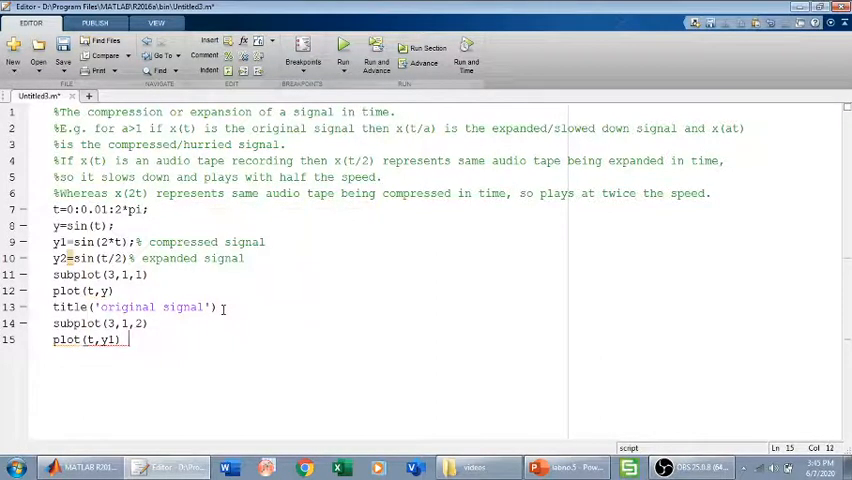
{"action": "type", "text": "%"}
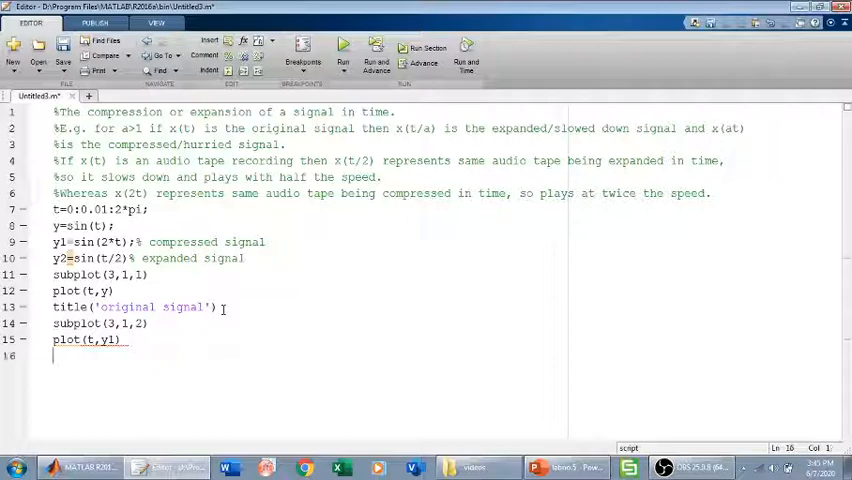
- Title the second panel 'compressed signal'
{"action": "type", "text": "title('"}
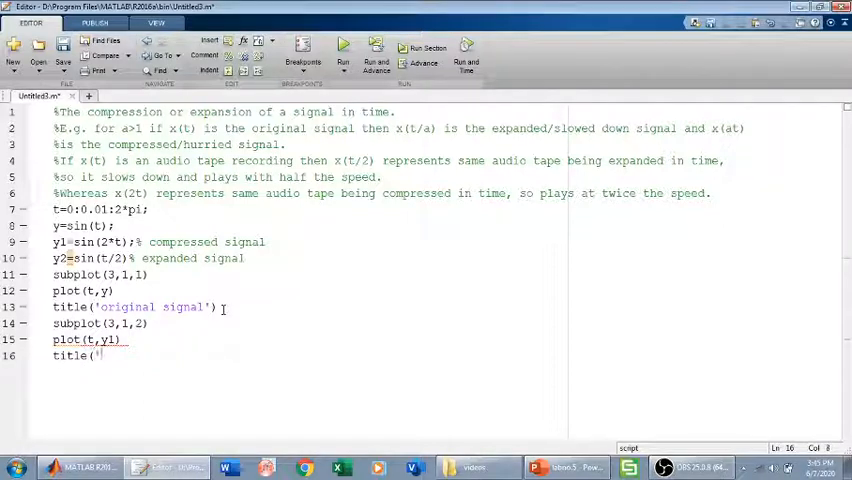
{"action": "type", "text": "compressed sign"}
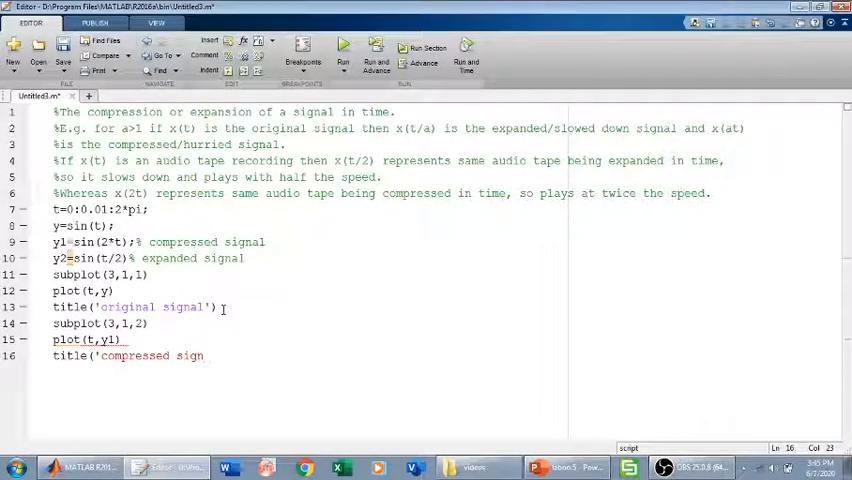
{"action": "type", "text": "al');"}
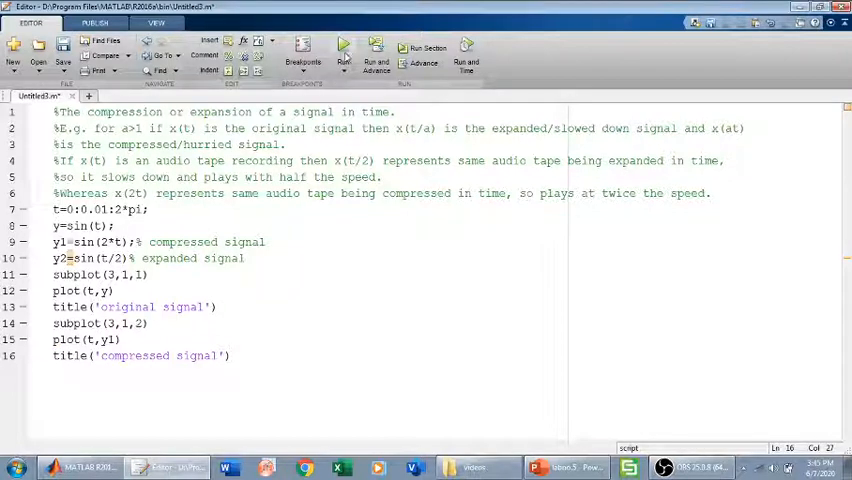
- Run the script to show the original and compressed signals stacked in two panels
{"action": "left_click", "coordinate": [344, 48]}
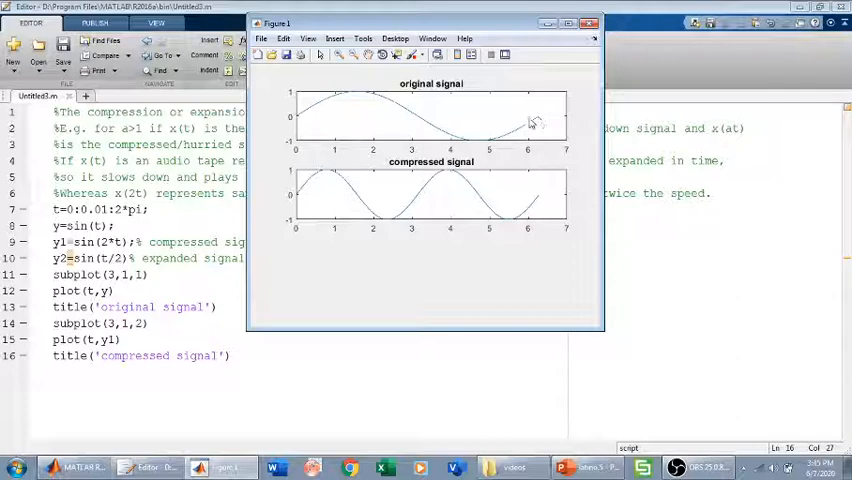
{"action": "mouse_move", "coordinate": [288, 196]}
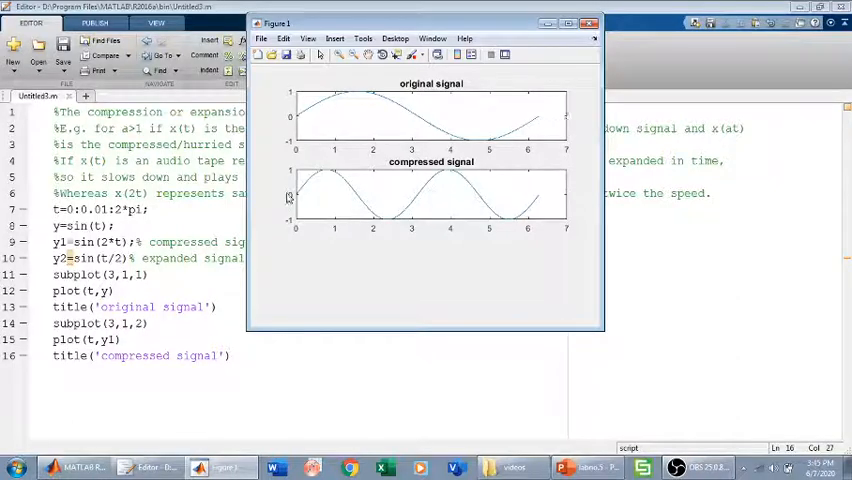
{"action": "mouse_move", "coordinate": [432, 204]}
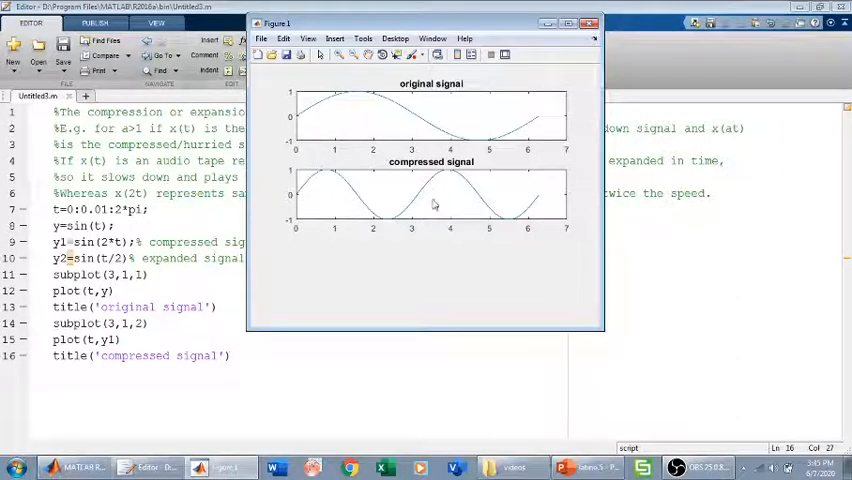
{"action": "mouse_move", "coordinate": [636, 20]}
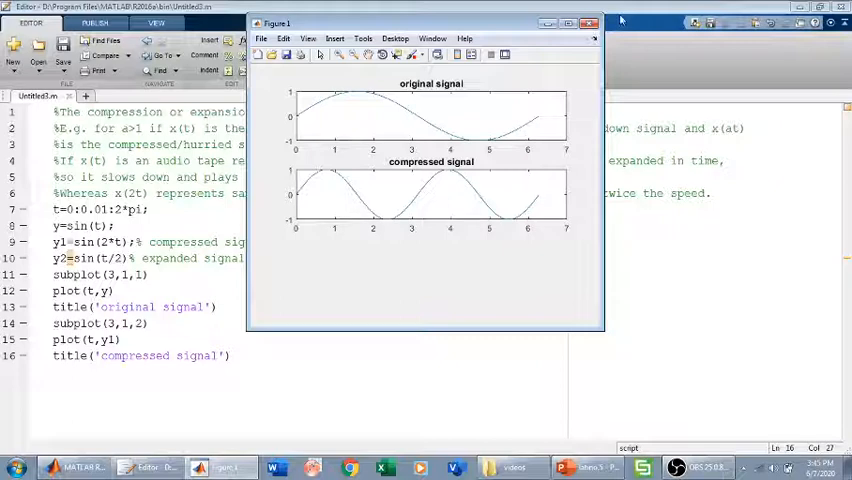
{"action": "mouse_move", "coordinate": [444, 196]}
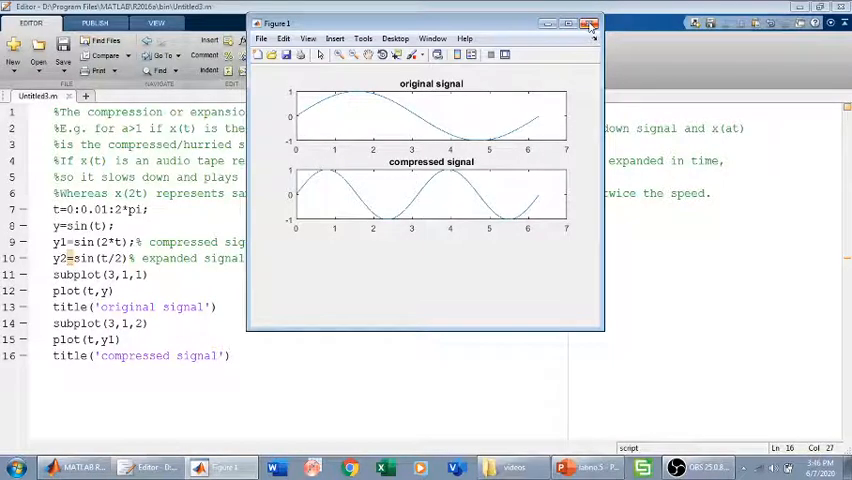
- Set up the third panel with subplot(3,1,3) and plot(t,y2)
{"action": "left_click", "coordinate": [592, 28]}
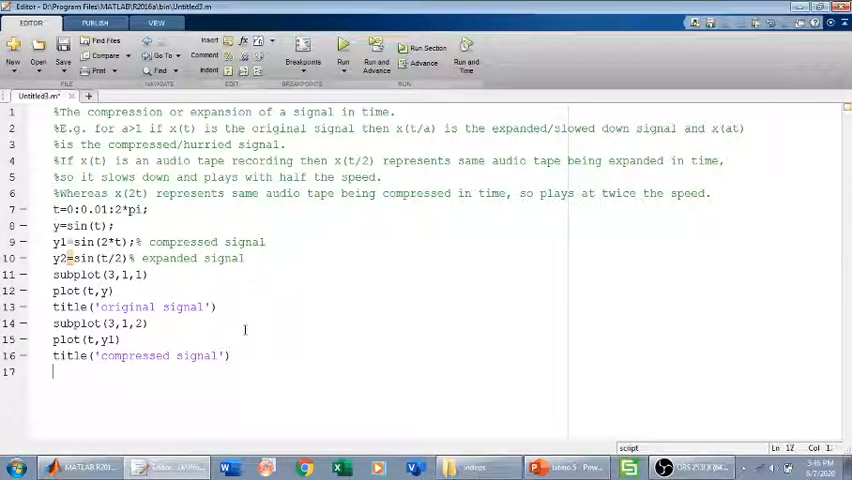
{"action": "type", "text": "subplot("}
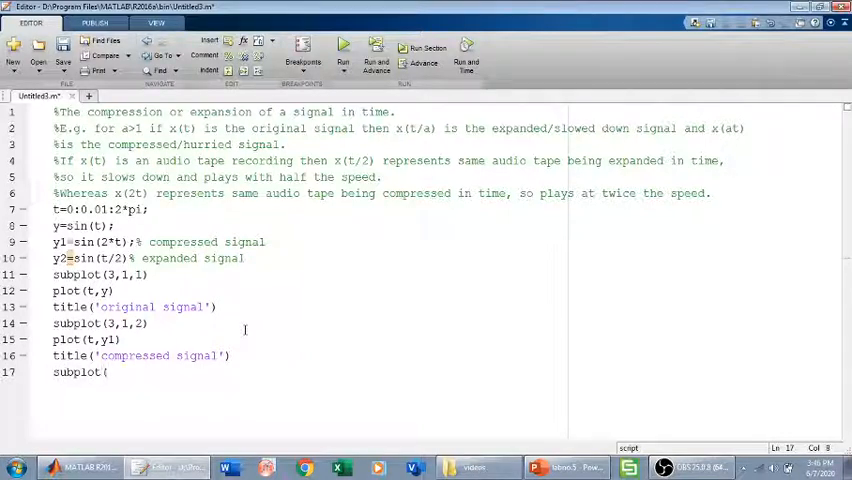
{"action": "type", "text": "3,1,3)"}
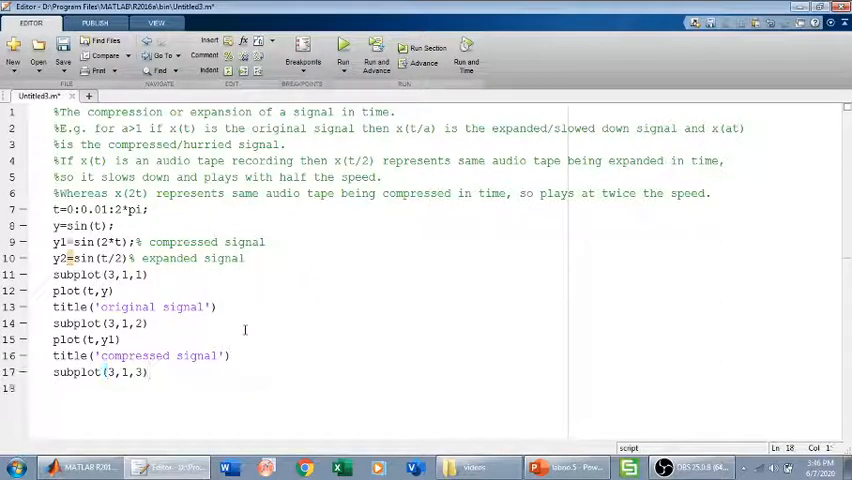
{"action": "type", "text": "plot(t"}
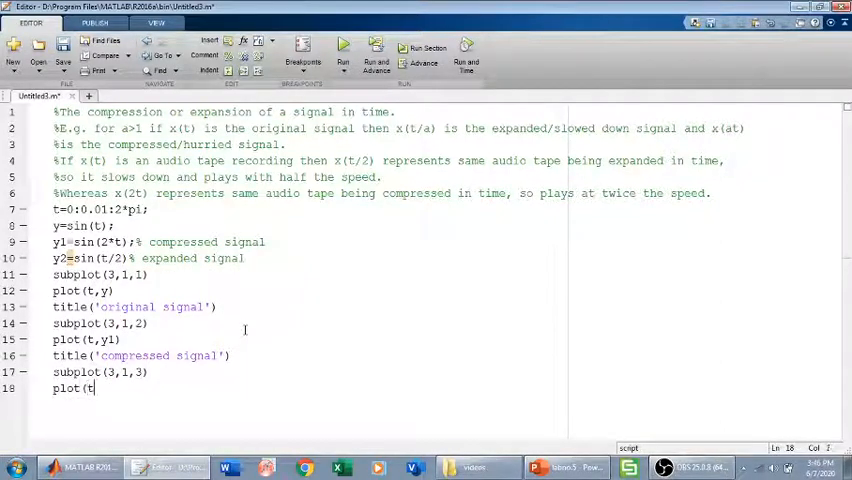
{"action": "type", "text": ",y2"}
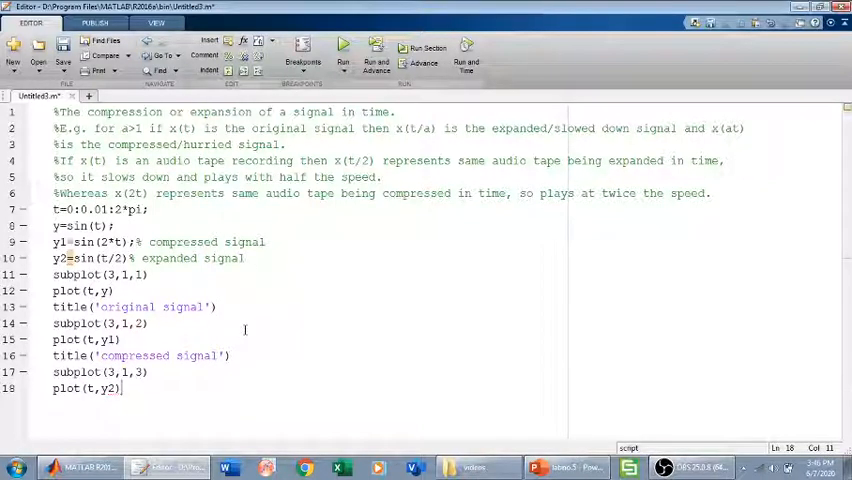
{"action": "type", "text": "pl"}
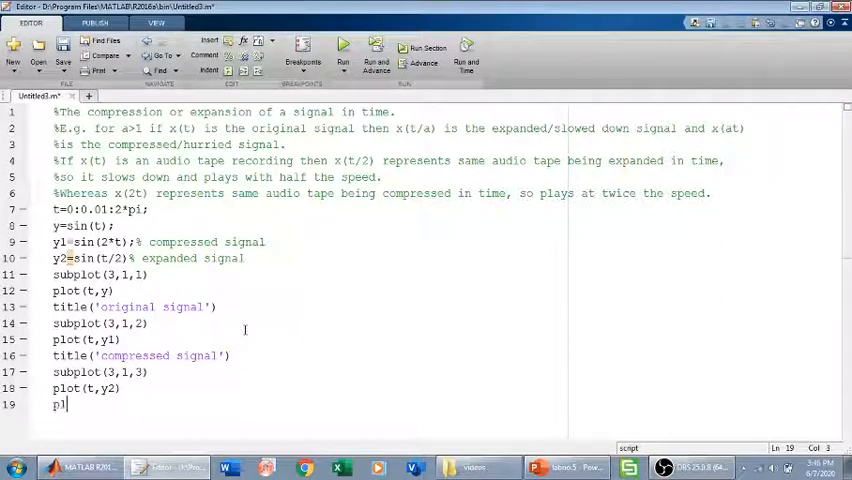
{"action": "type", "text": "ot"}
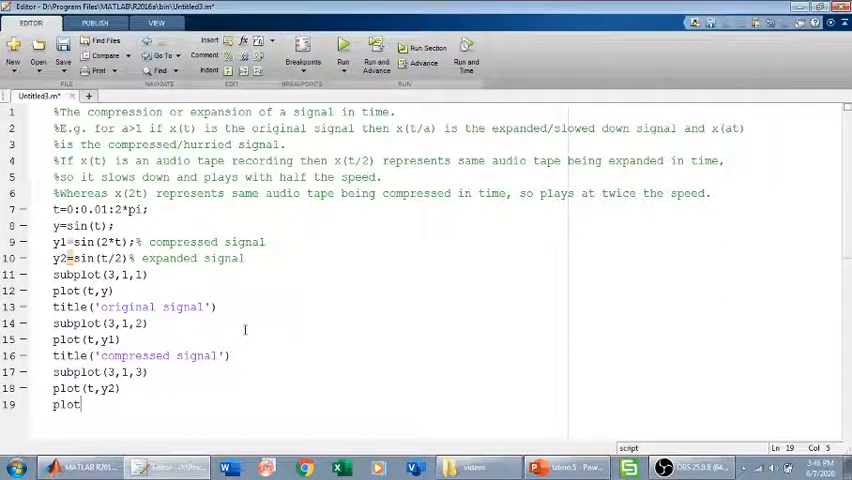
{"action": "type", "text": "(t"}
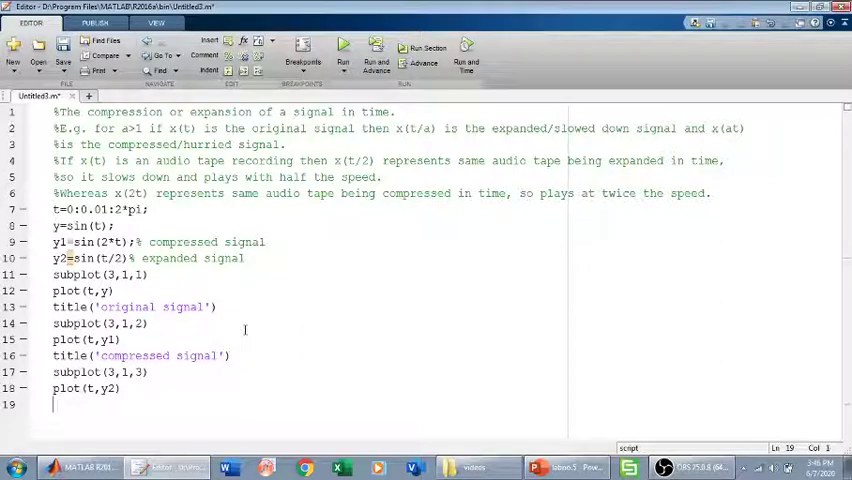
- Title the third panel 'expanded signal'
{"action": "type", "text": "title("}
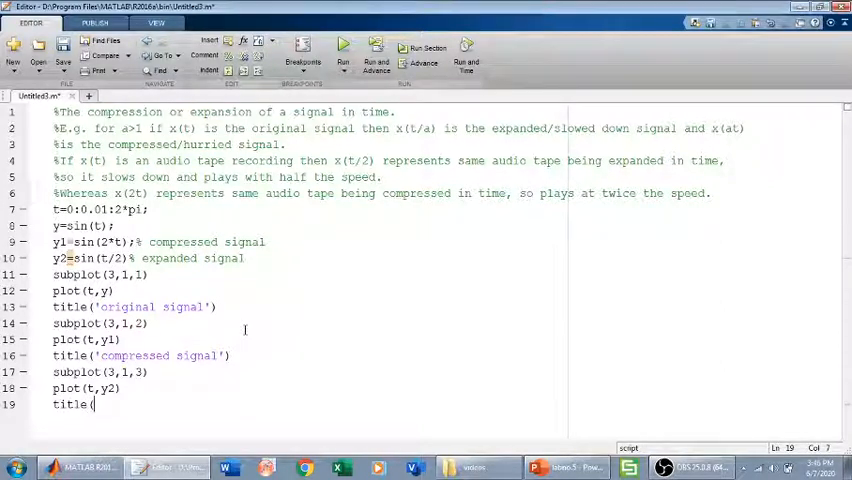
{"action": "type", "text": "'expanded si"}
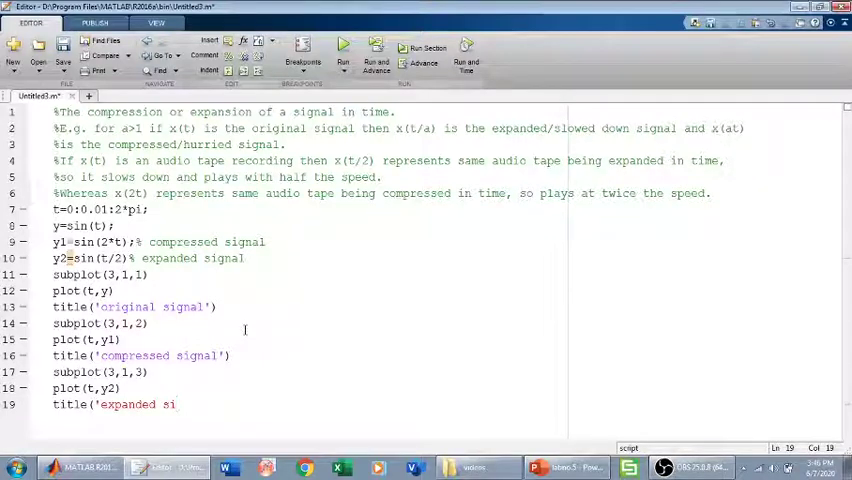
{"action": "type", "text": "gnal')"}
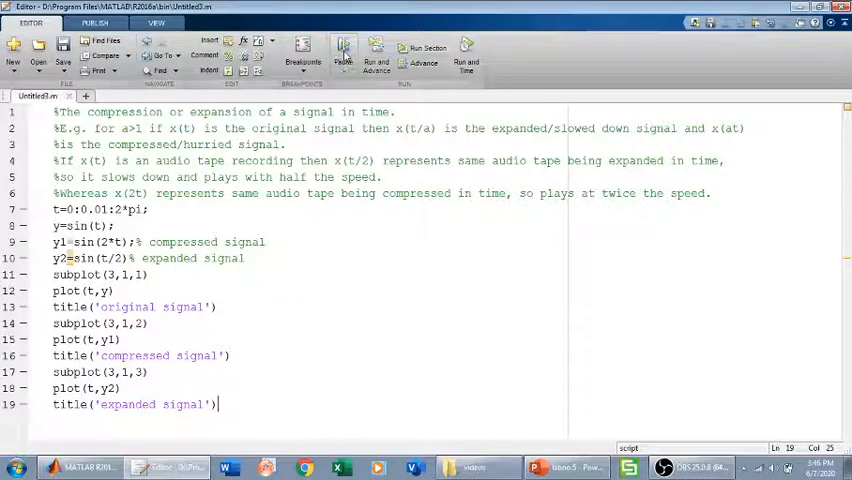
- Run the script to show original, compressed and expanded signals in three titled panels
{"action": "left_click", "coordinate": [344, 48]}
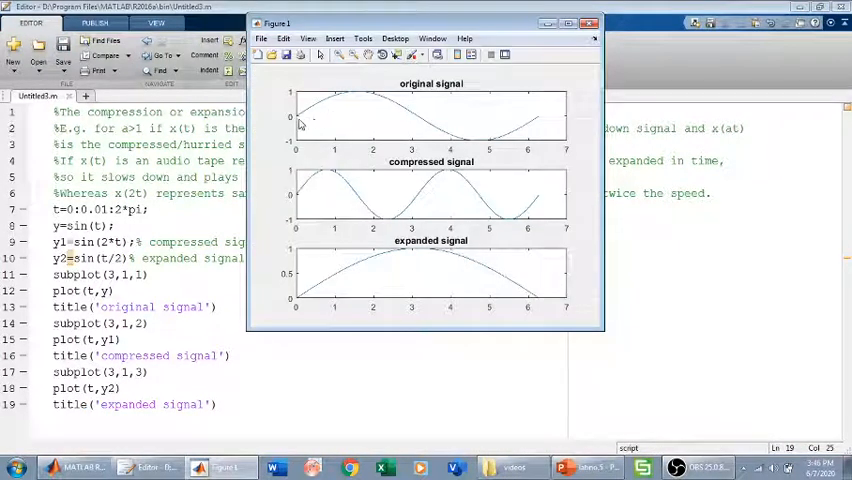
{"action": "mouse_move", "coordinate": [296, 196]}
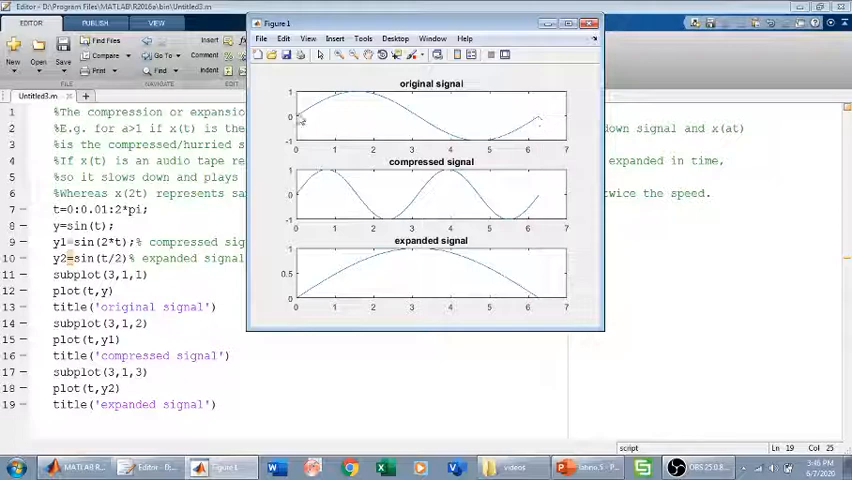
{"action": "mouse_move", "coordinate": [440, 144]}
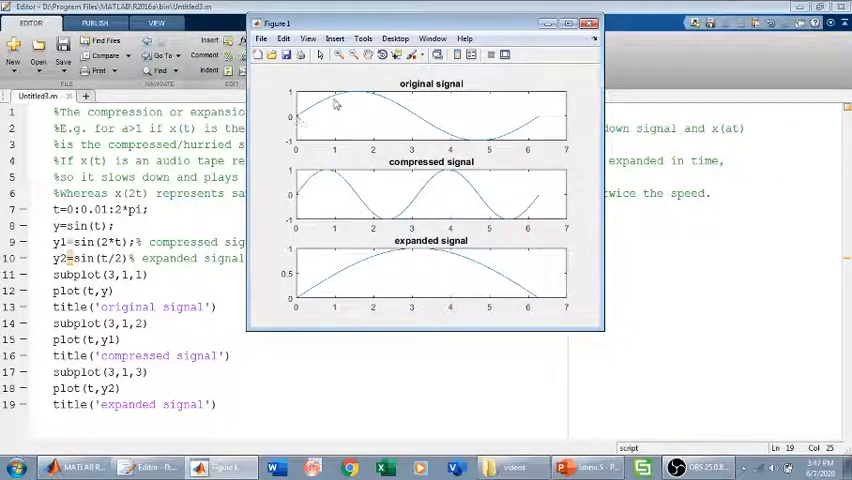
{"action": "mouse_move", "coordinate": [500, 128]}
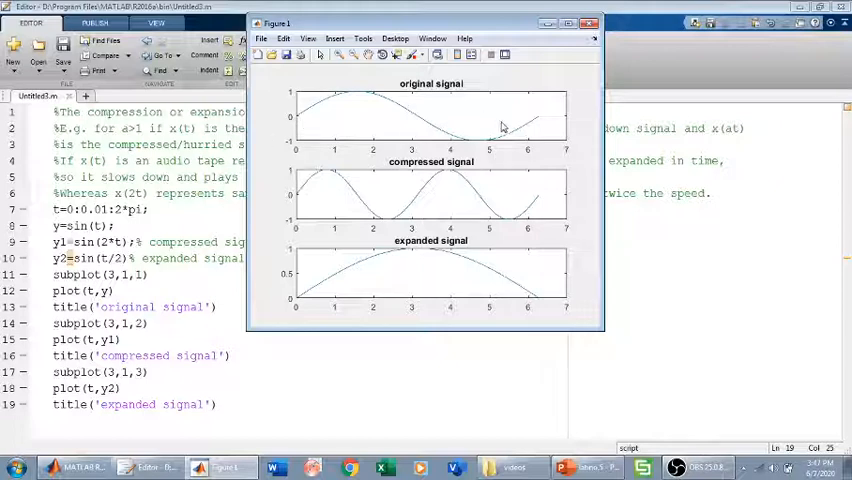
{"action": "mouse_move", "coordinate": [432, 184]}
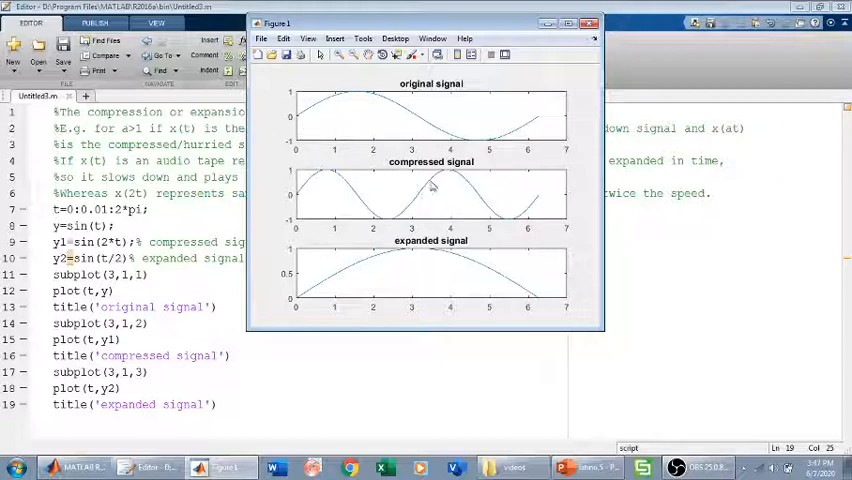
{"action": "mouse_move", "coordinate": [330, 318]}
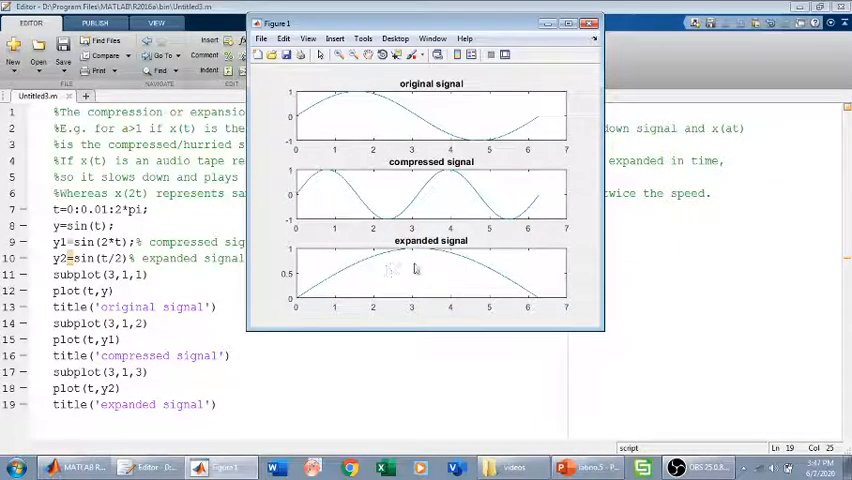
{"action": "mouse_move", "coordinate": [524, 304]}
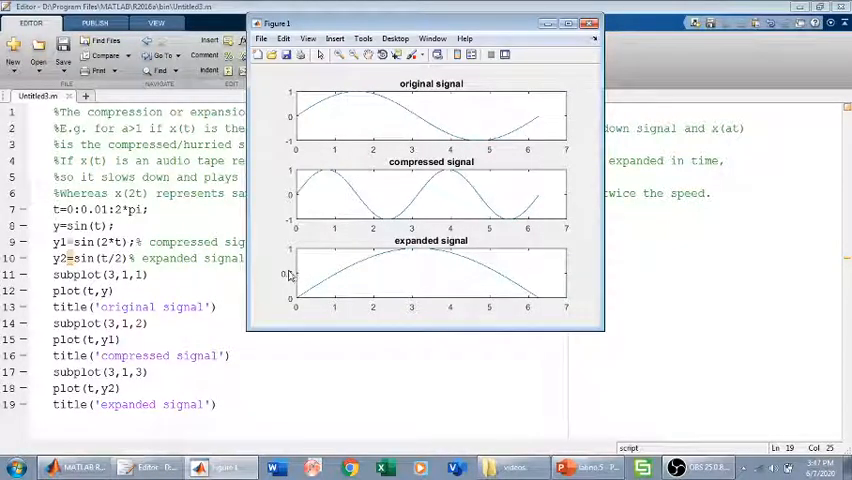
{"action": "mouse_move", "coordinate": [280, 272]}
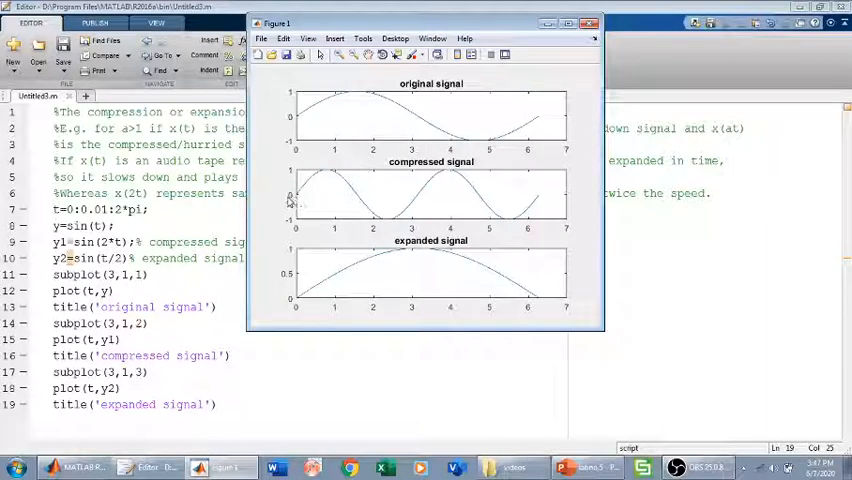
{"action": "mouse_move", "coordinate": [366, 116]}
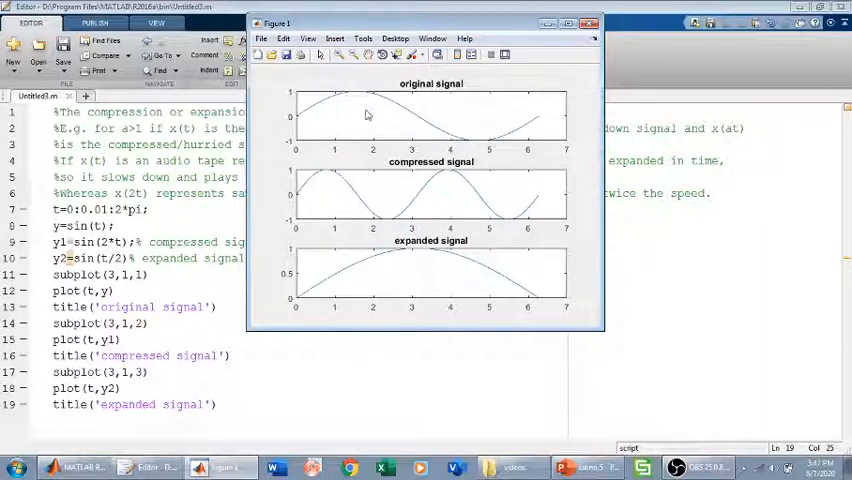